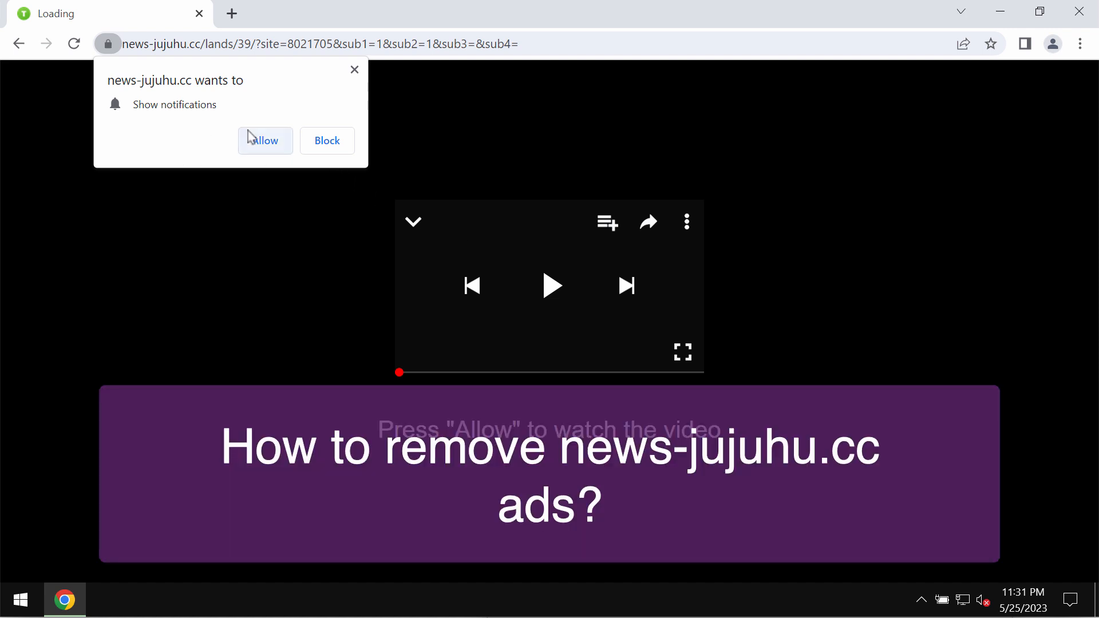
pyautogui.moveTo(179, 113)
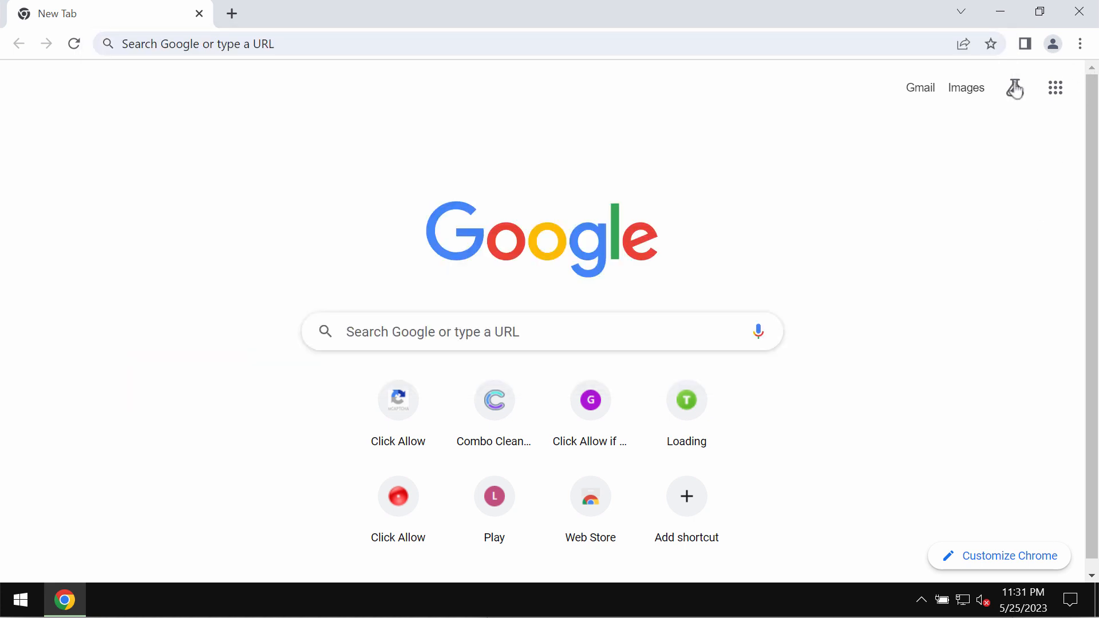
# - Go to Chrome Settings and into Privacy and security for site notification controls
pyautogui.click(1080, 43)
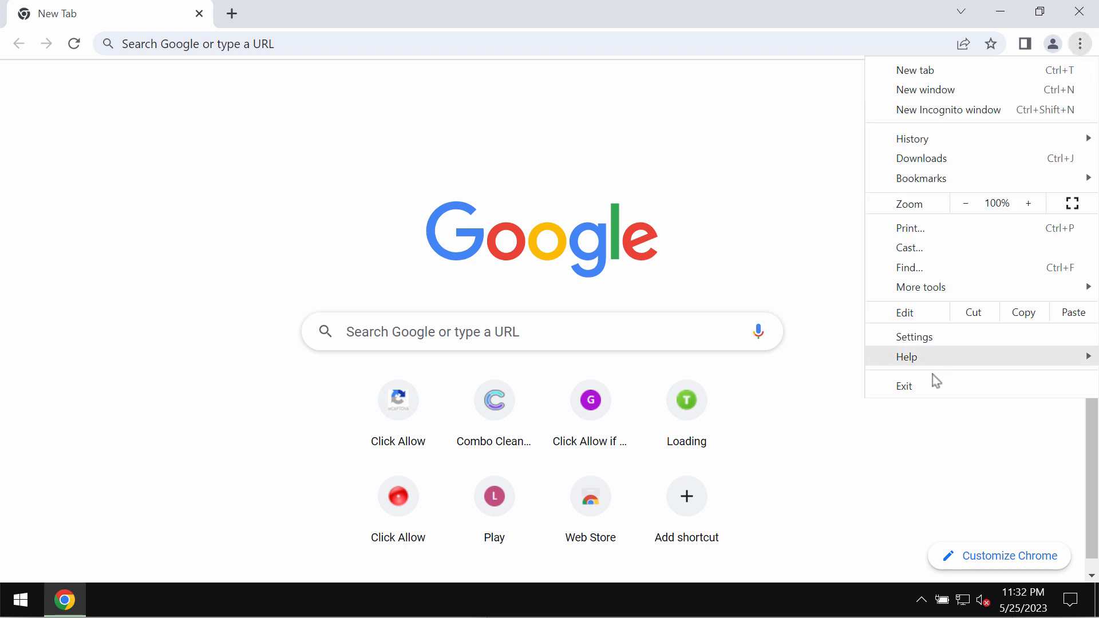
pyautogui.click(914, 336)
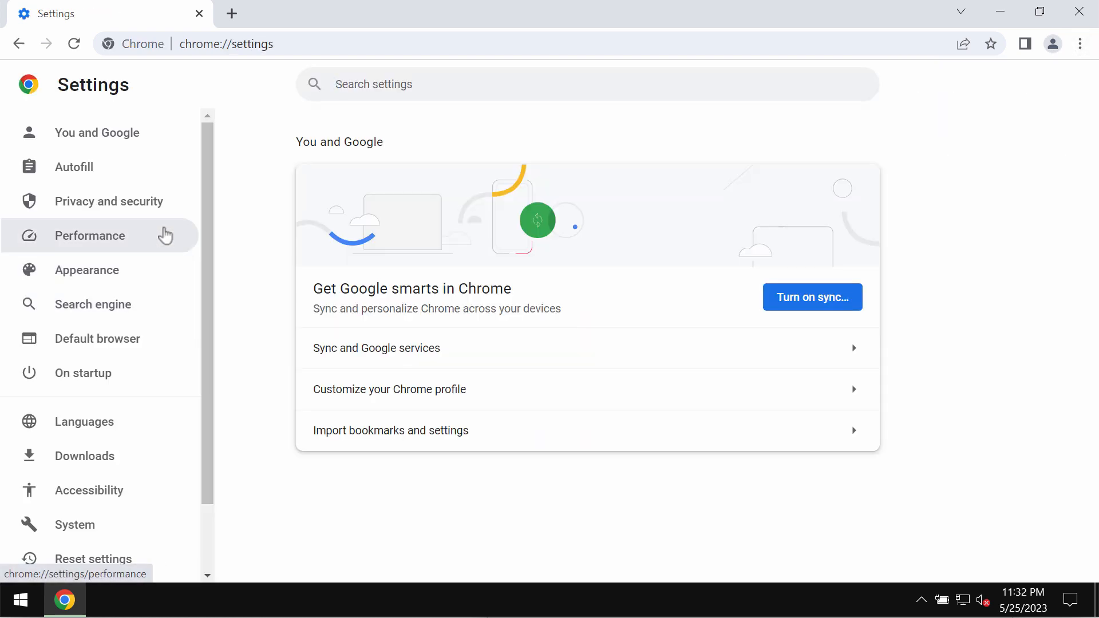
pyautogui.click(108, 201)
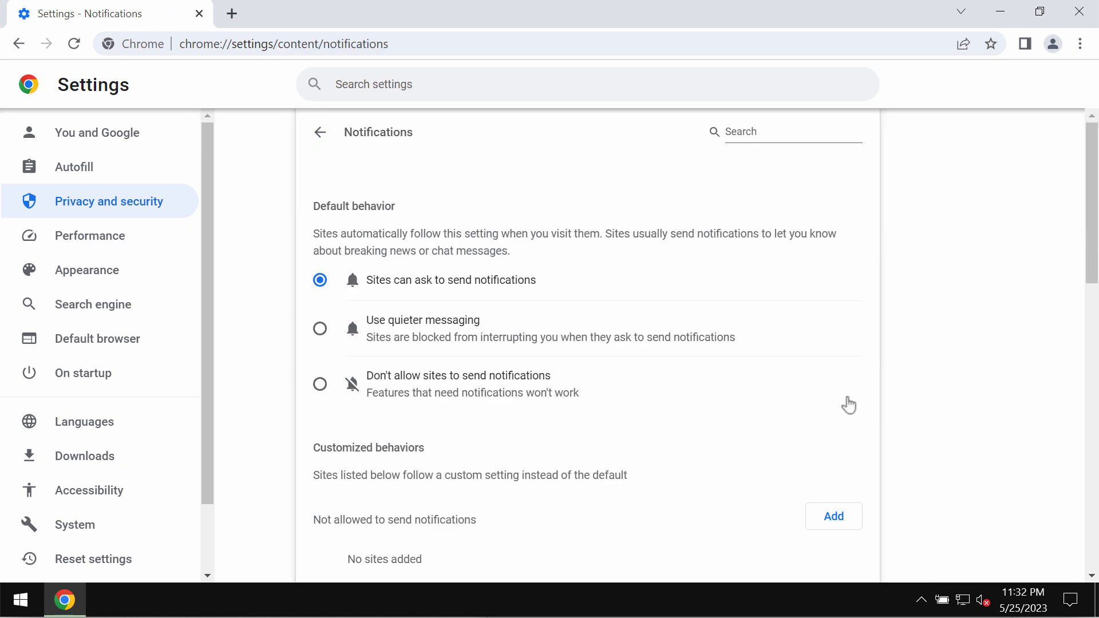
# - Remove dispatchfeed.com from the sites allowed to send notifications
pyautogui.scroll(-3)
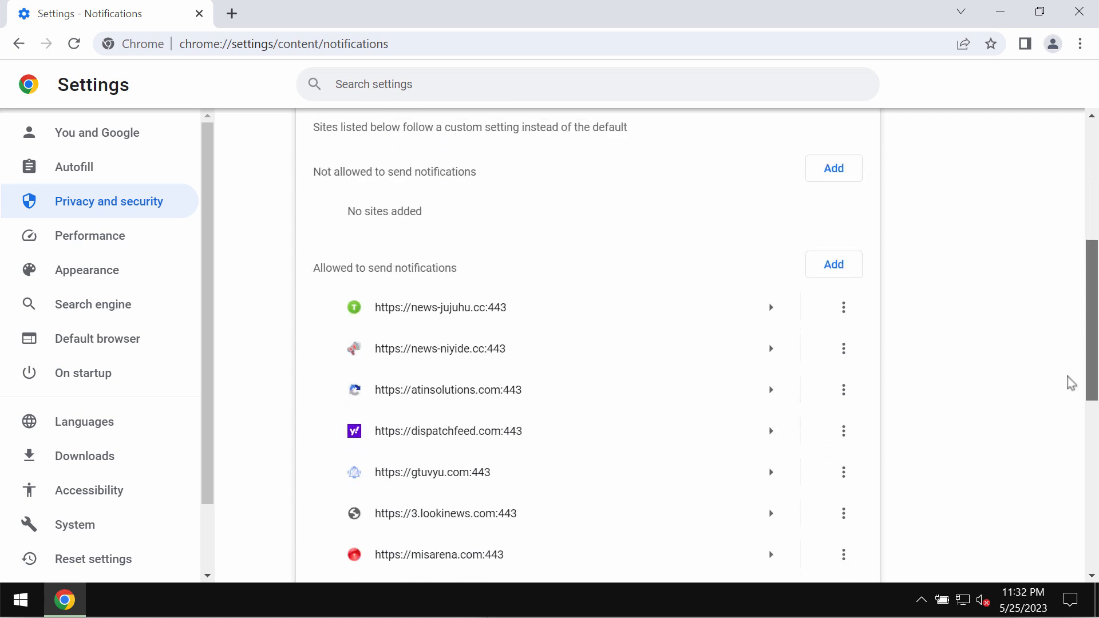
pyautogui.scroll(-3)
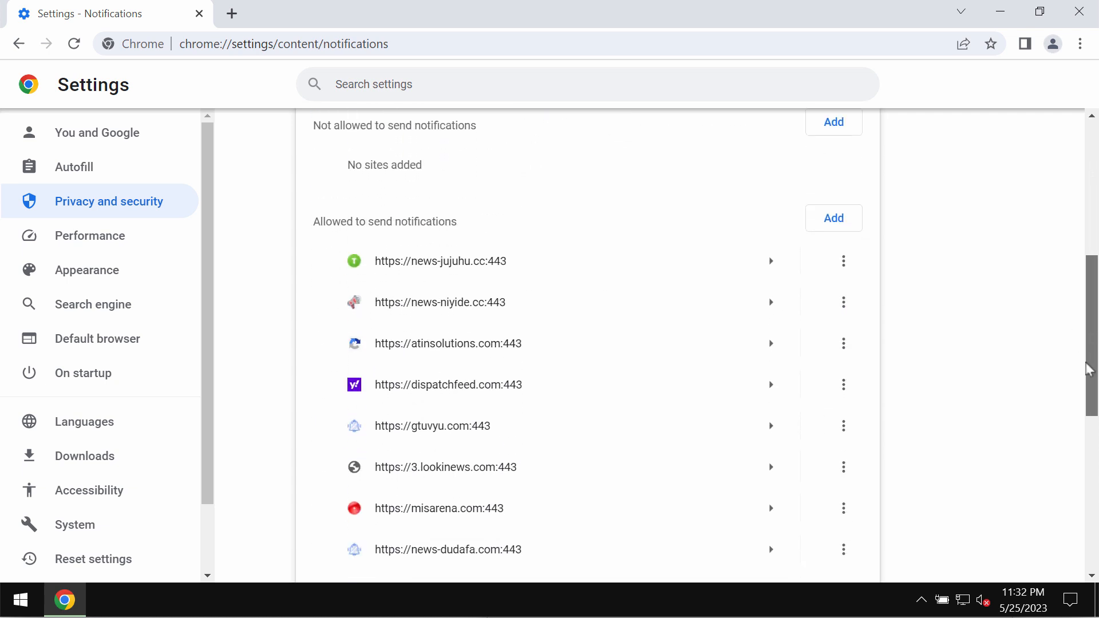
pyautogui.scroll(-3)
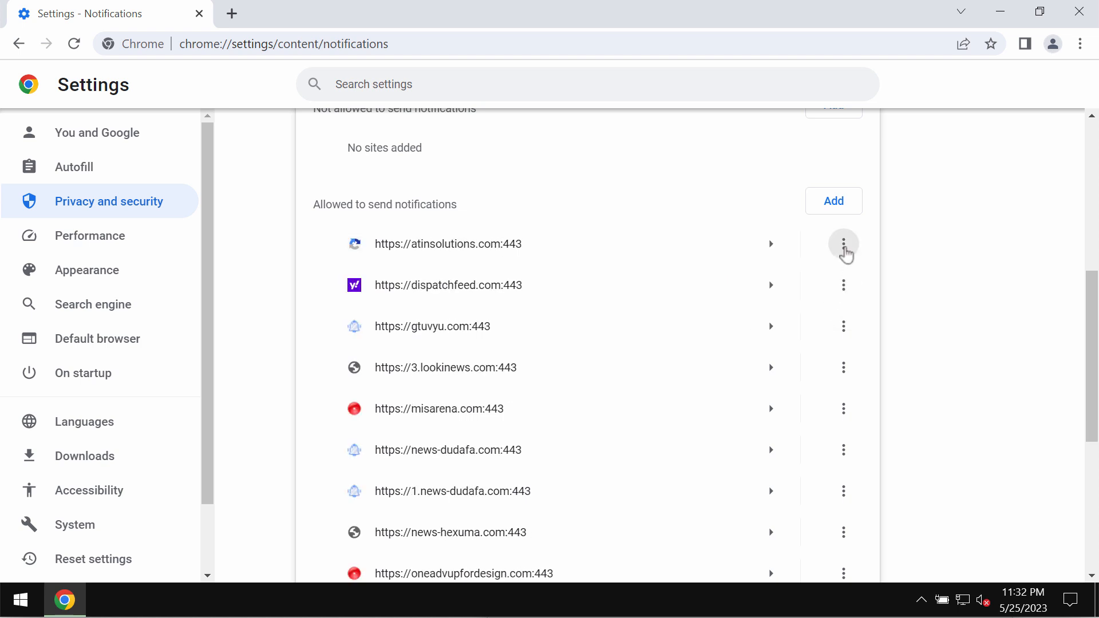
pyautogui.click(843, 244)
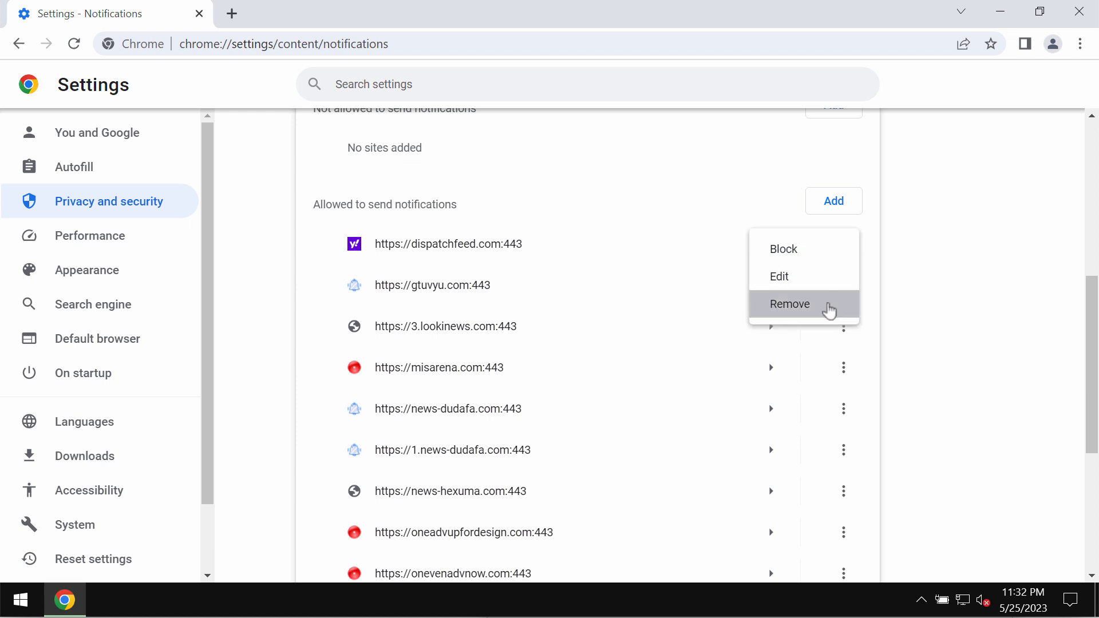
pyautogui.click(790, 303)
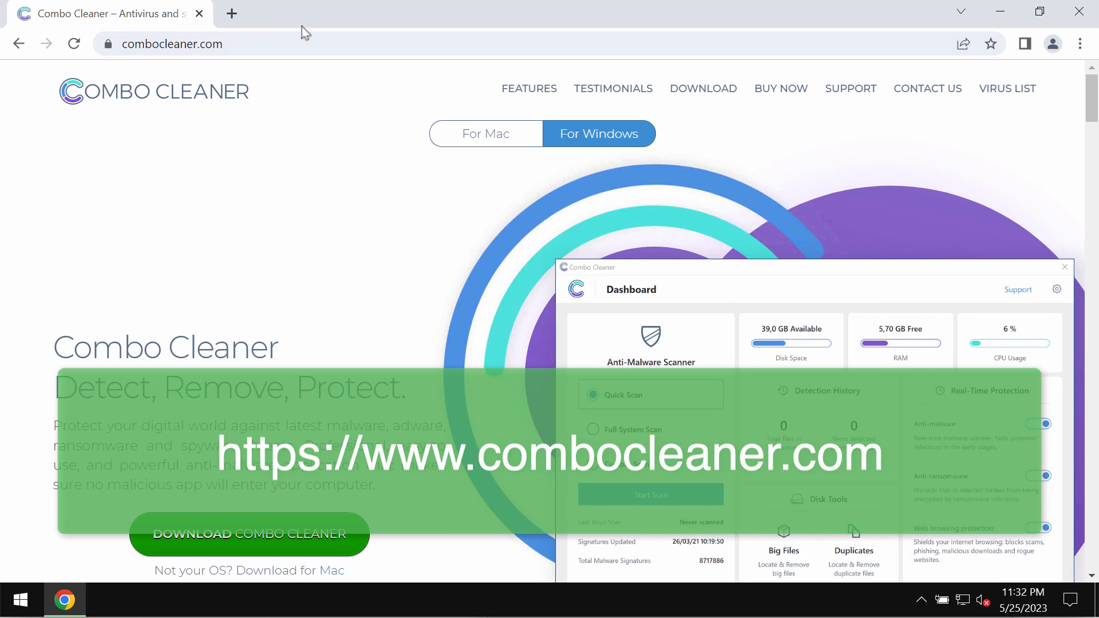
pyautogui.moveTo(262, 34)
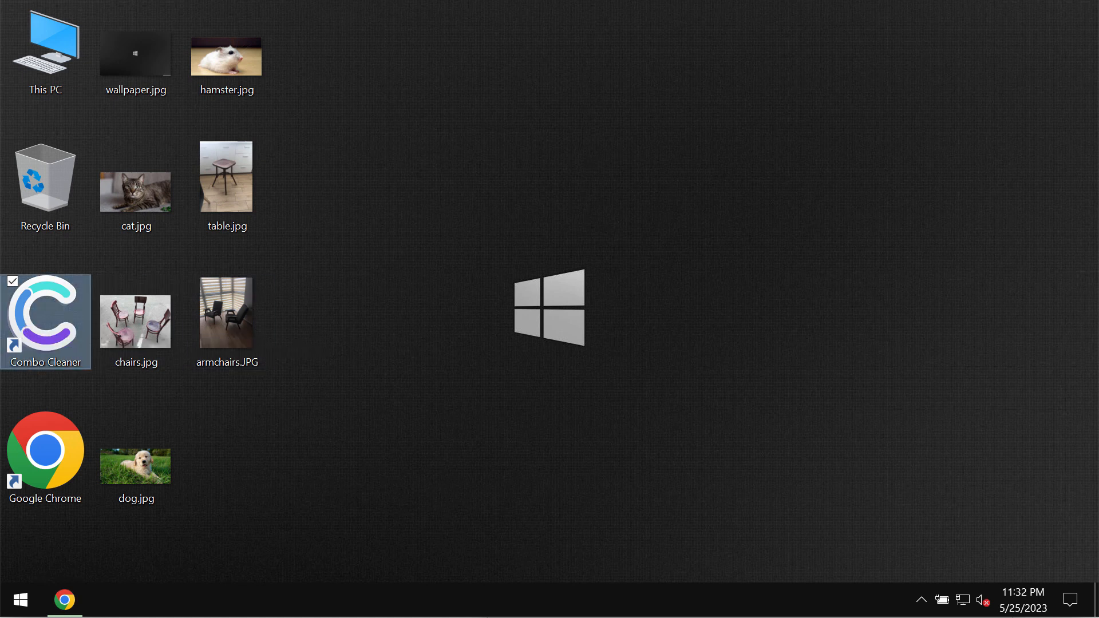
# - Launch Combo Cleaner from its desktop shortcut, with Quick Scan selected
pyautogui.doubleClick(45, 321)
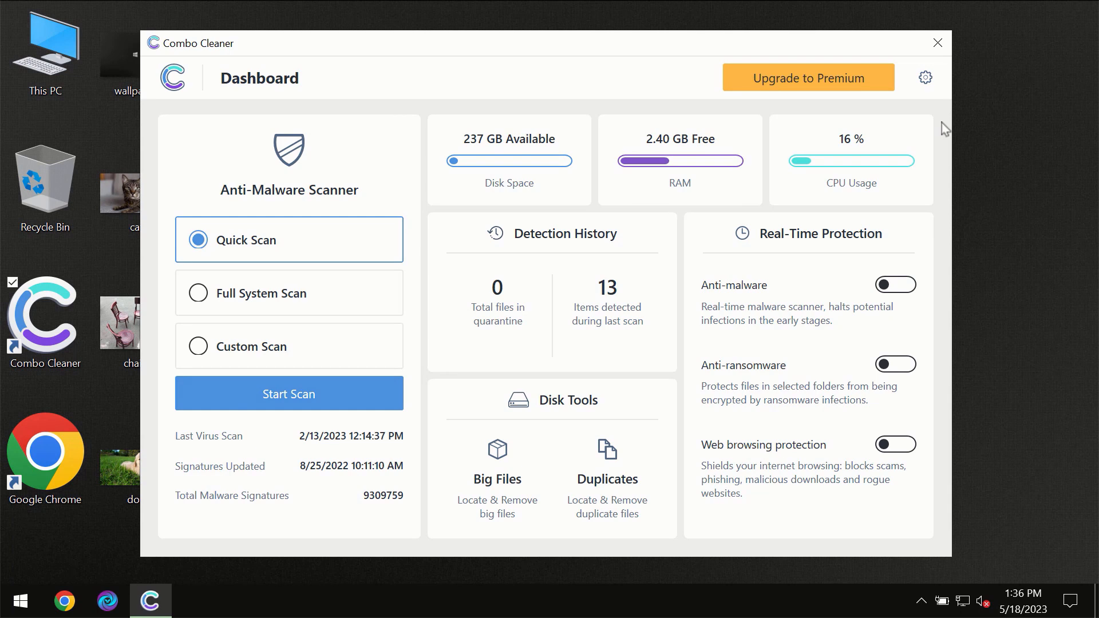
pyautogui.moveTo(924, 124)
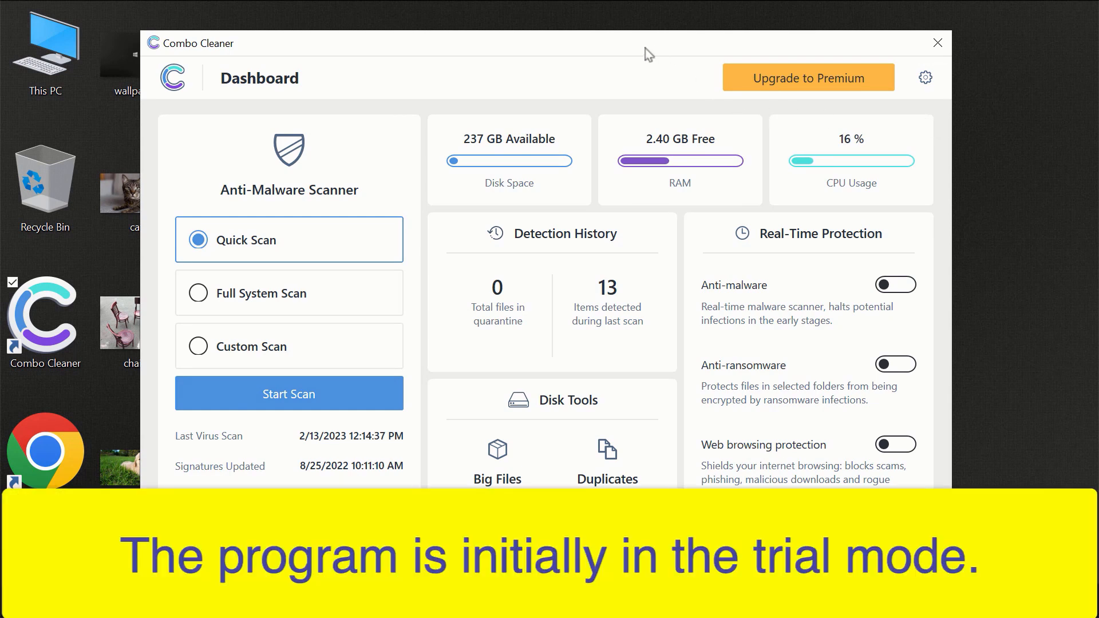
pyautogui.moveTo(589, 51)
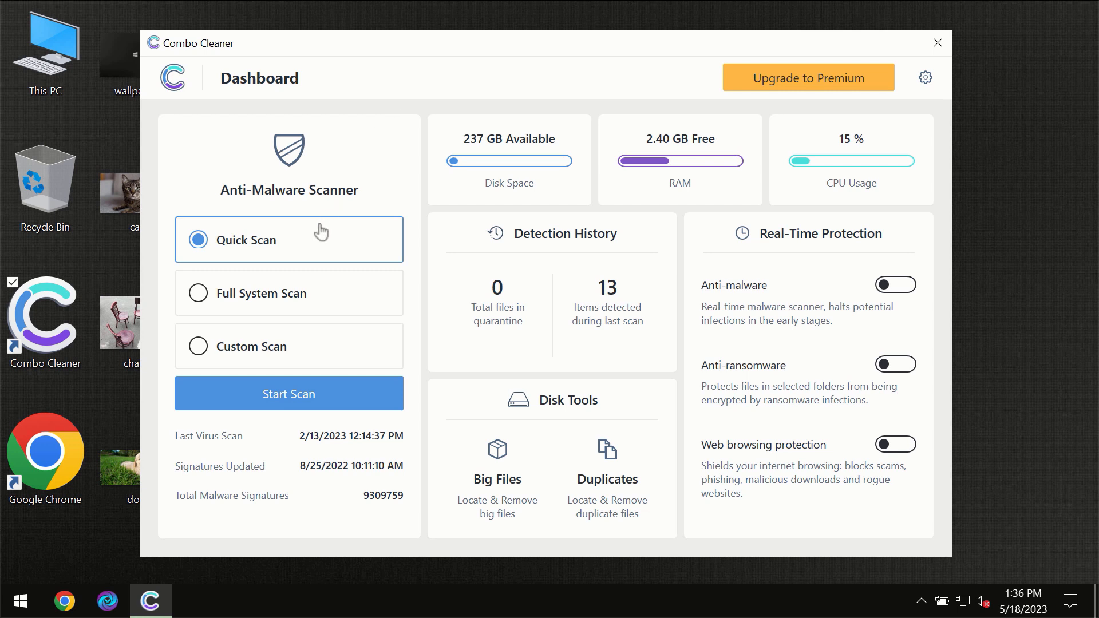
pyautogui.moveTo(275, 258)
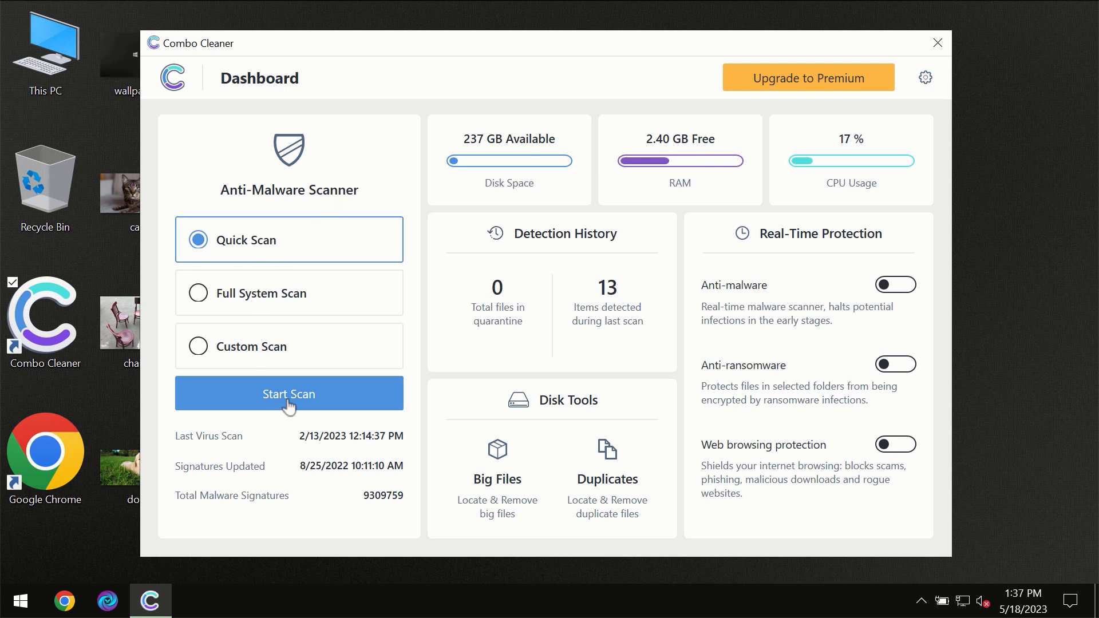
# - Start the Quick Scan from the Combo Cleaner dashboard
pyautogui.click(288, 393)
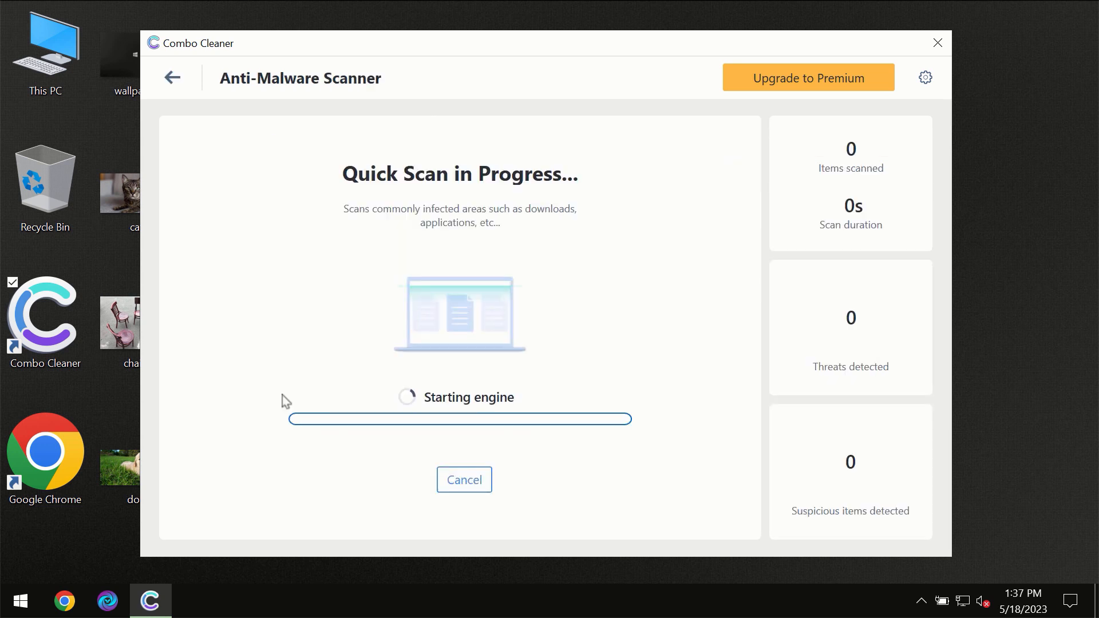
pyautogui.moveTo(387, 341)
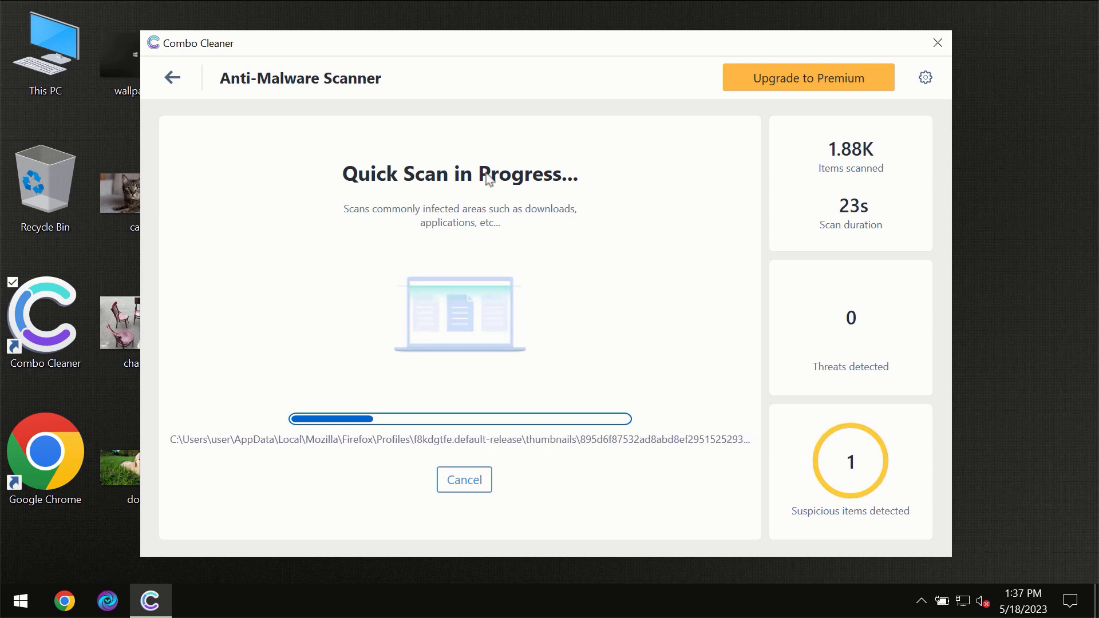
pyautogui.moveTo(503, 78)
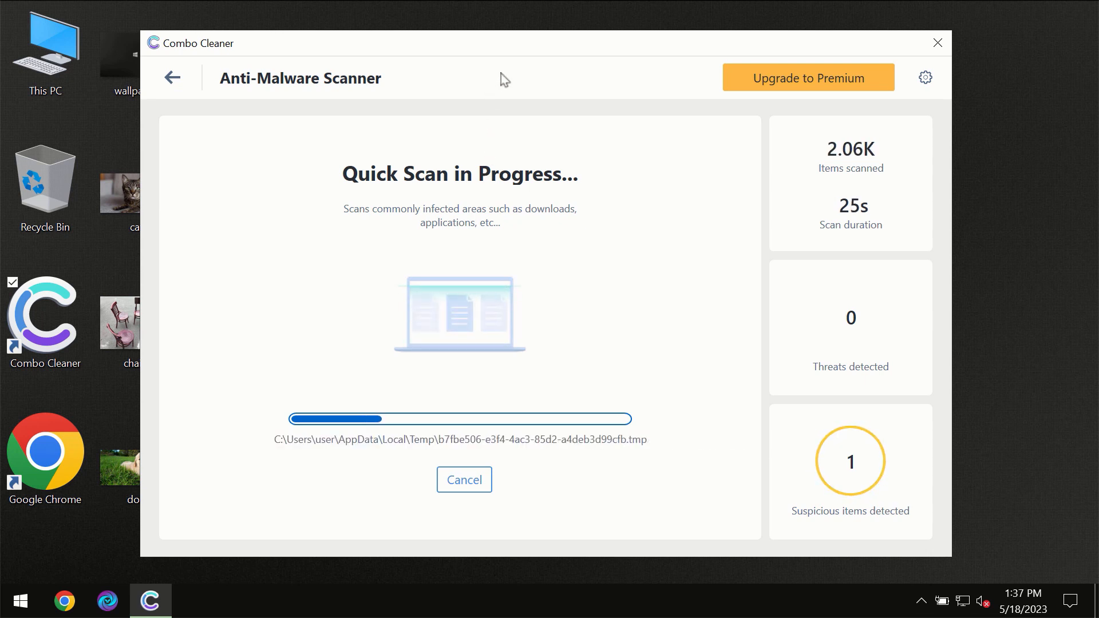
pyautogui.moveTo(519, 66)
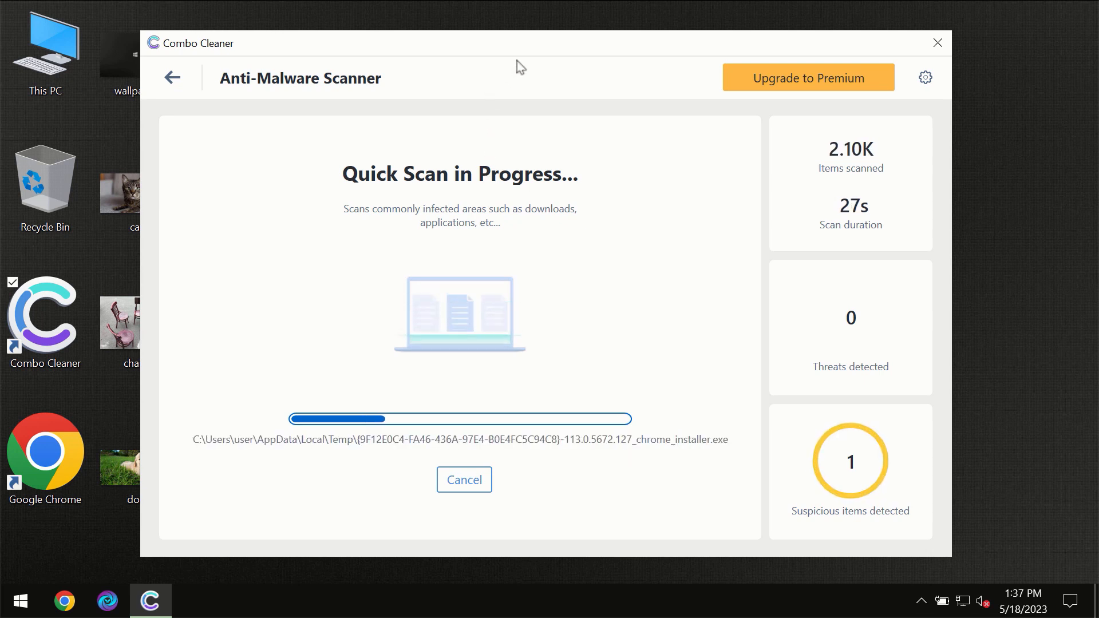
pyautogui.moveTo(544, 56)
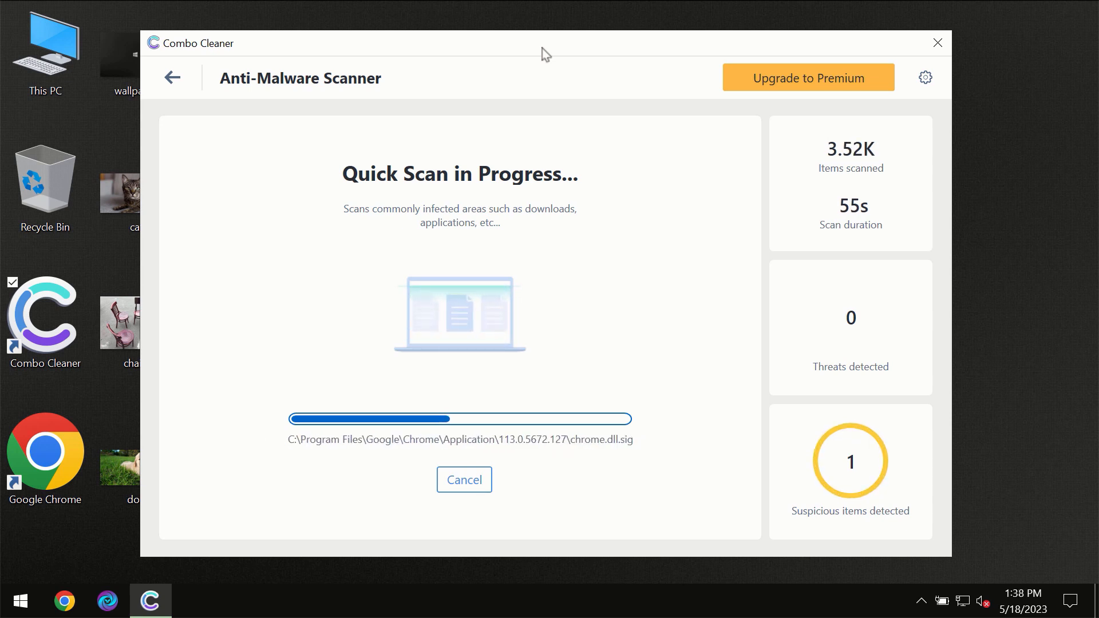
pyautogui.moveTo(865, 72)
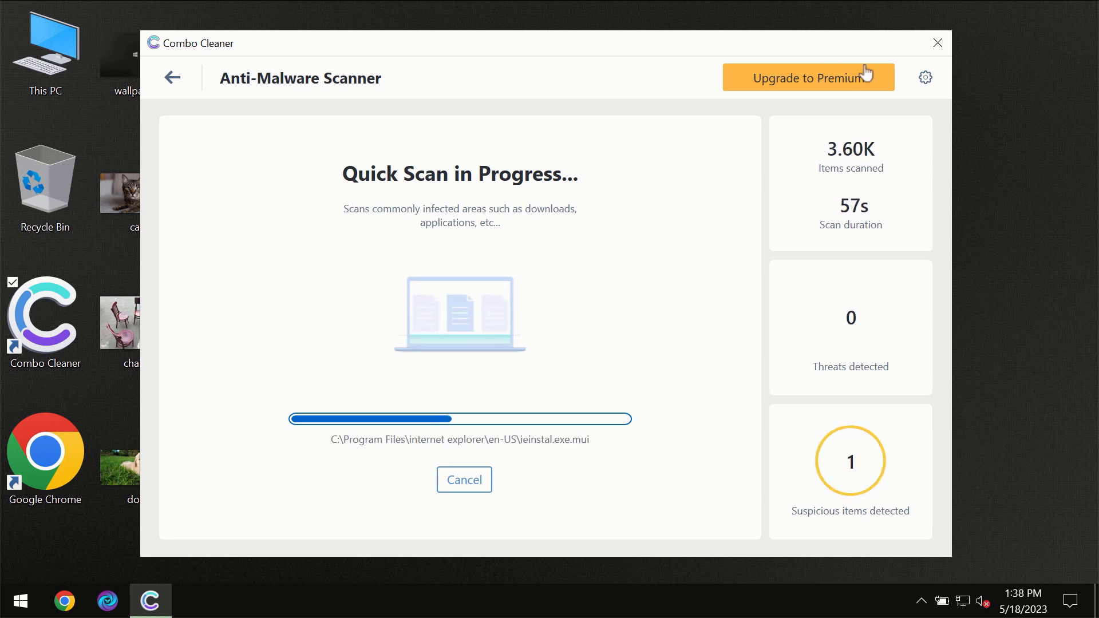
# - Check the general and Anti-Ransomware settings, then return to the dashboard
pyautogui.click(925, 77)
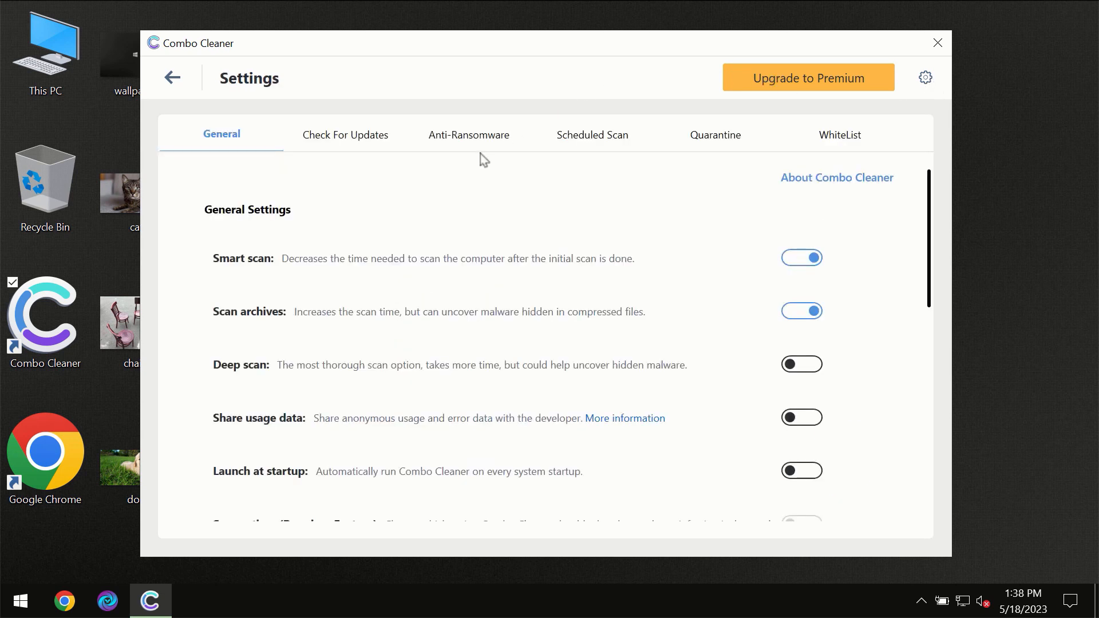
pyautogui.moveTo(468, 135)
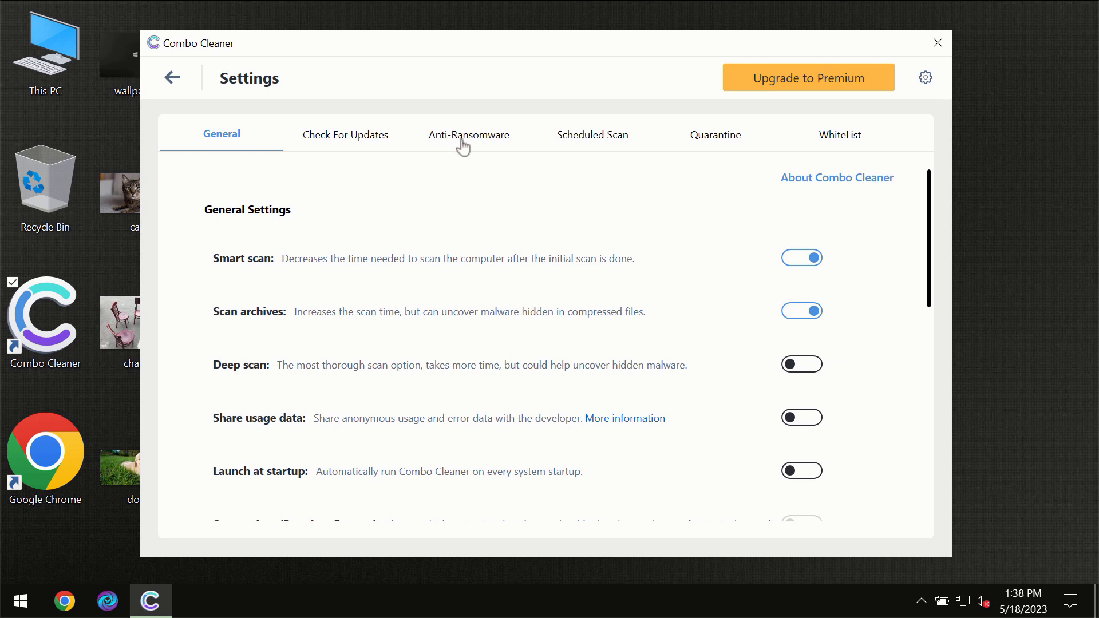
pyautogui.moveTo(463, 146)
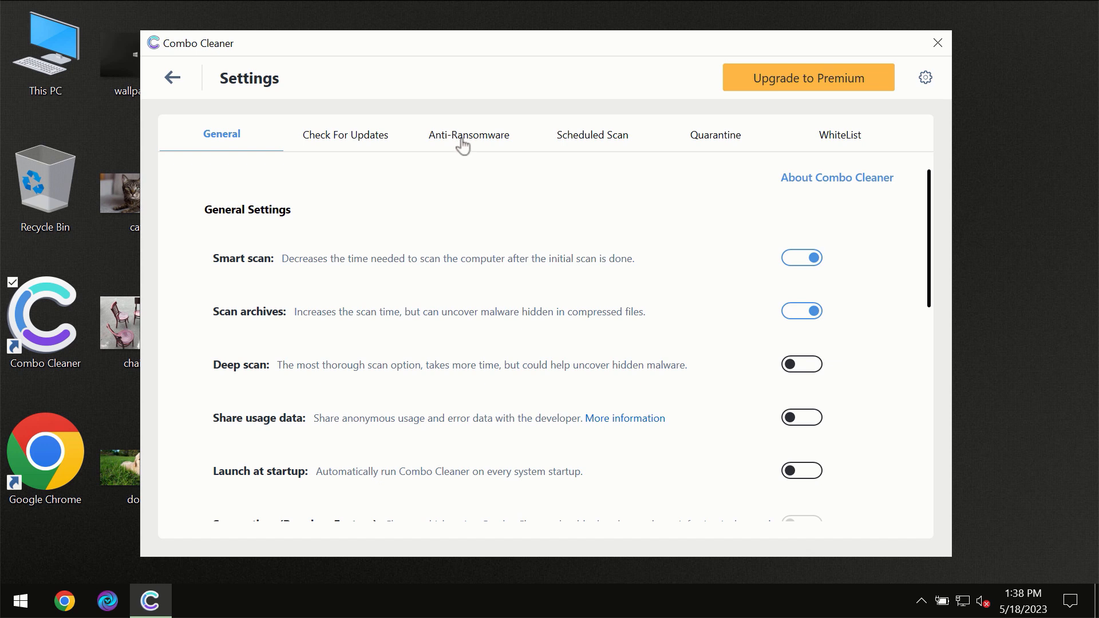
pyautogui.click(468, 134)
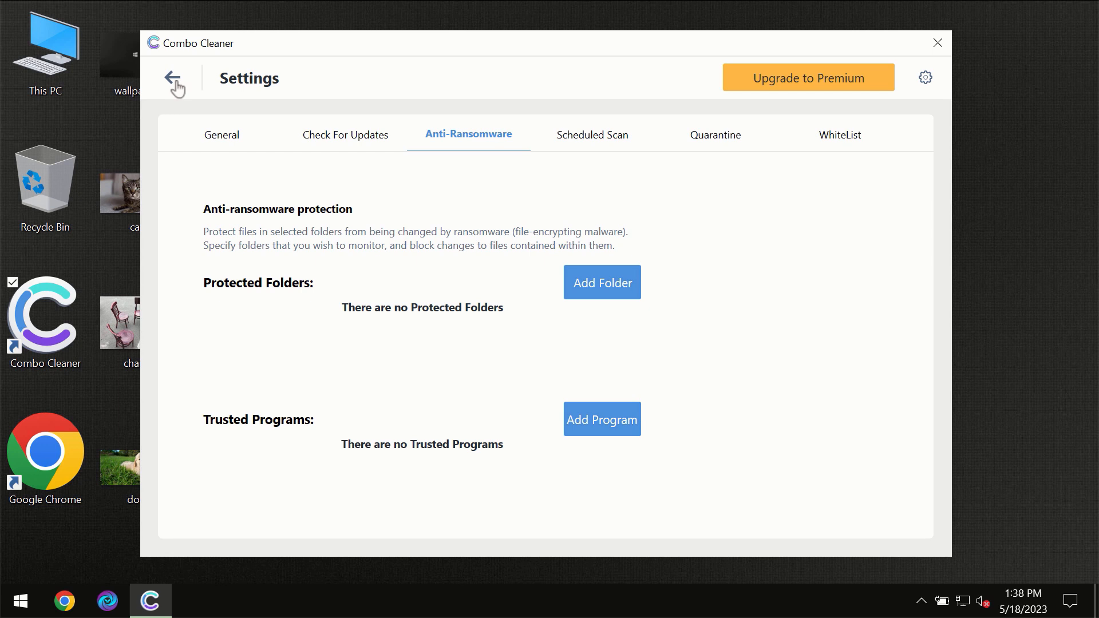
pyautogui.click(176, 78)
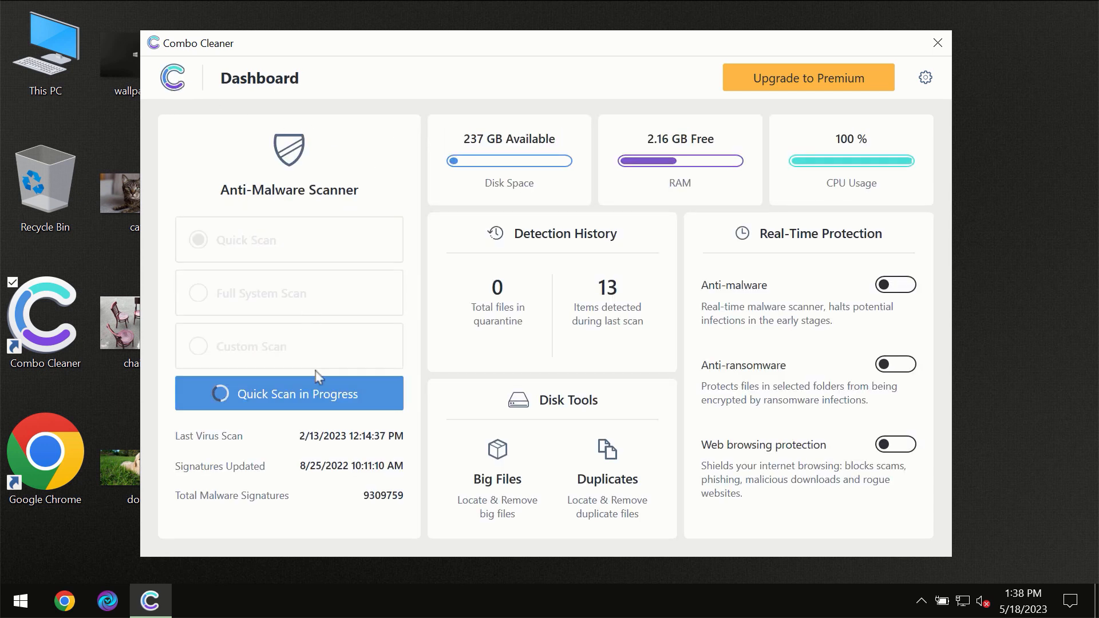
# - Wait for the quick scan to report one spam ad threat, then open Upgrade to Premium
pyautogui.click(288, 394)
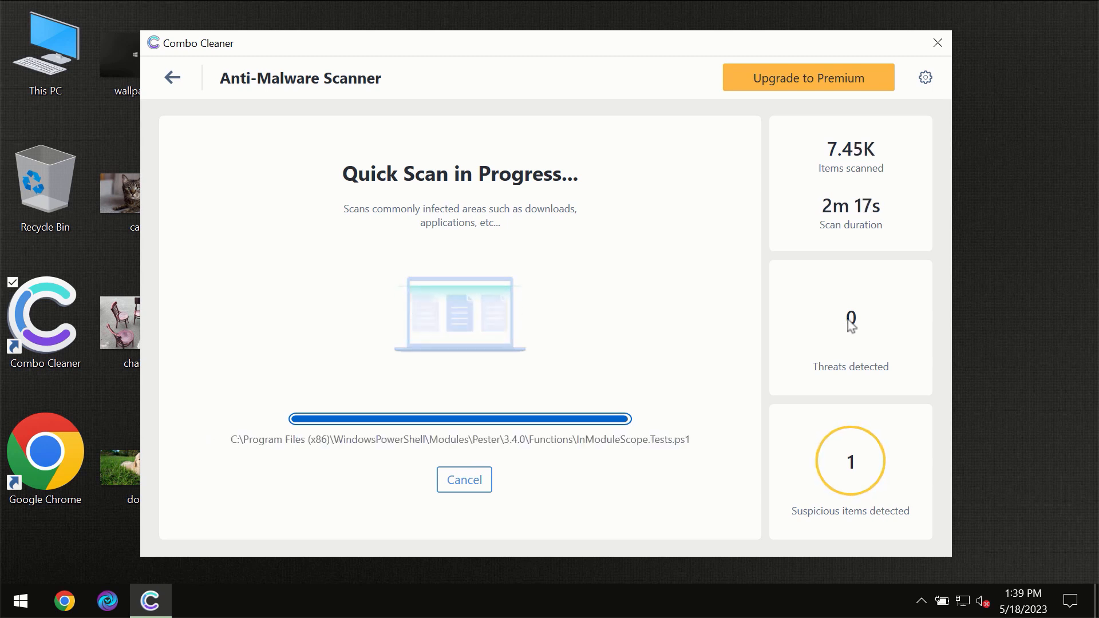
pyautogui.moveTo(807, 311)
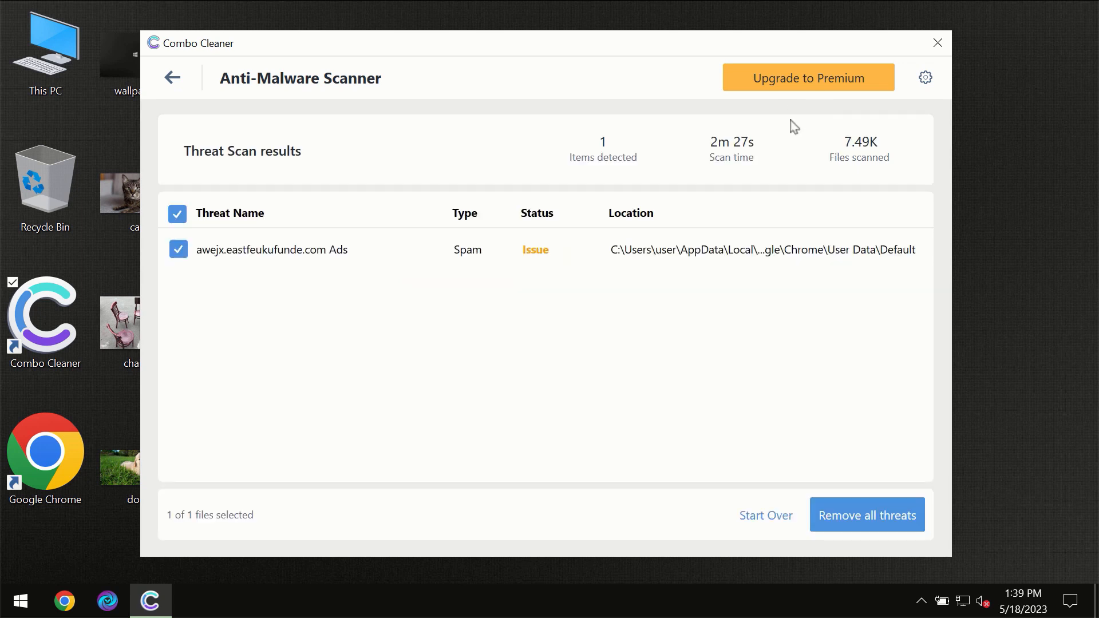
pyautogui.click(808, 77)
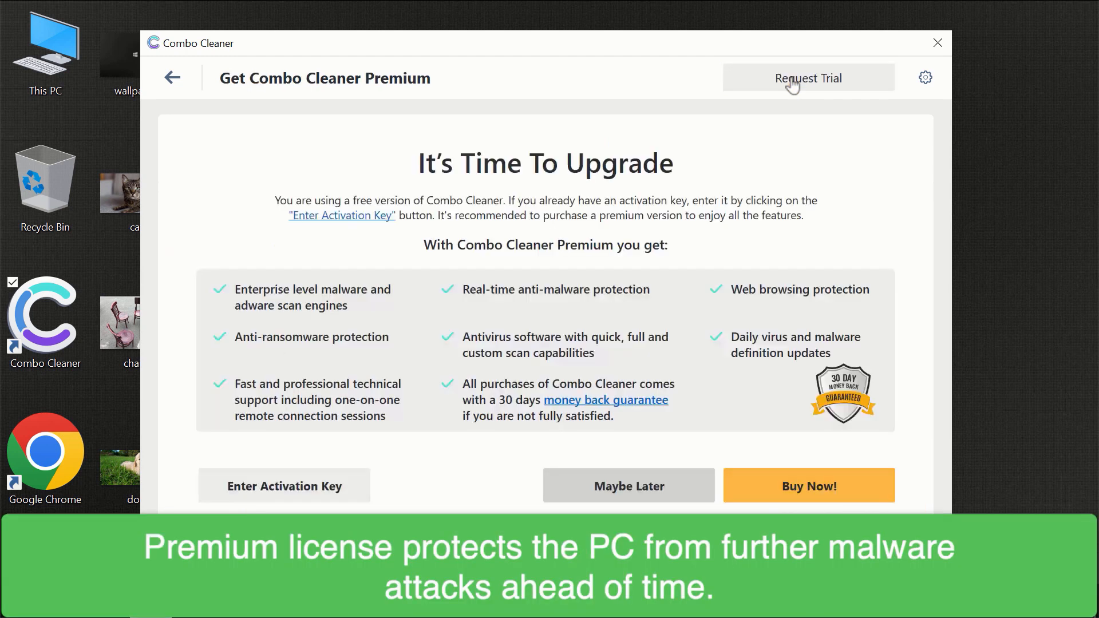